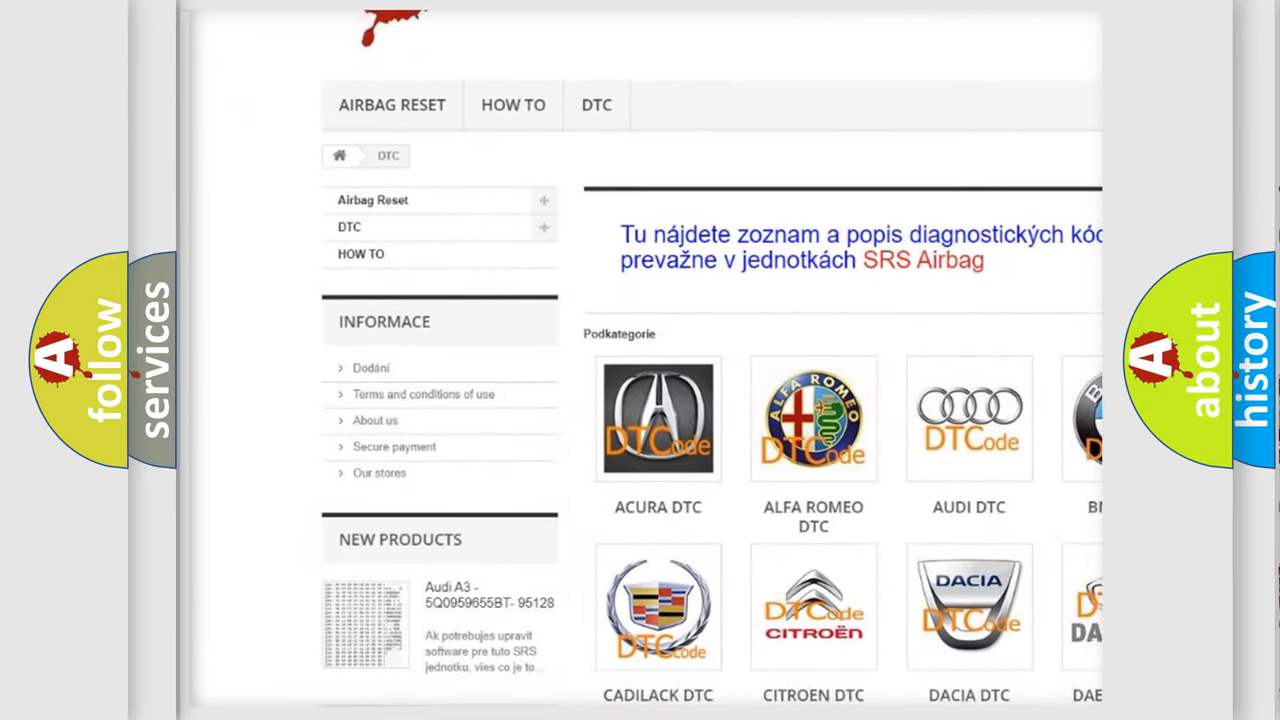
scroll(down, 3)
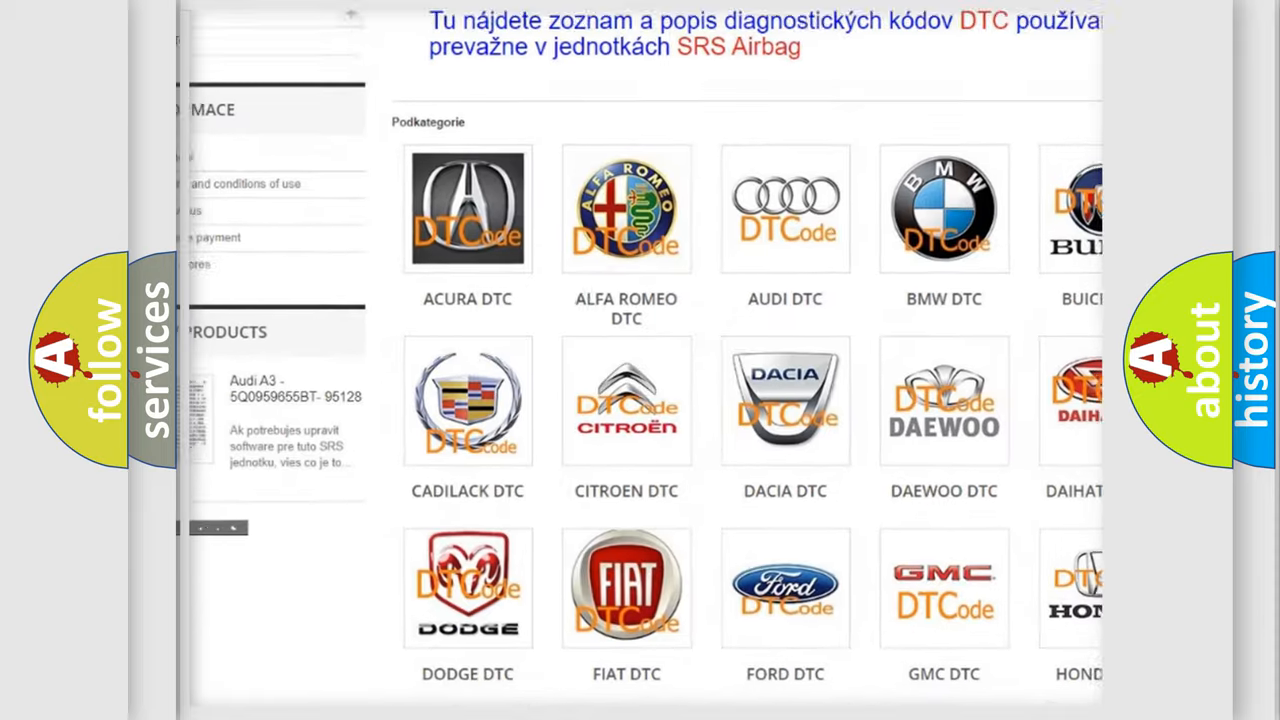
scroll(down, 3)
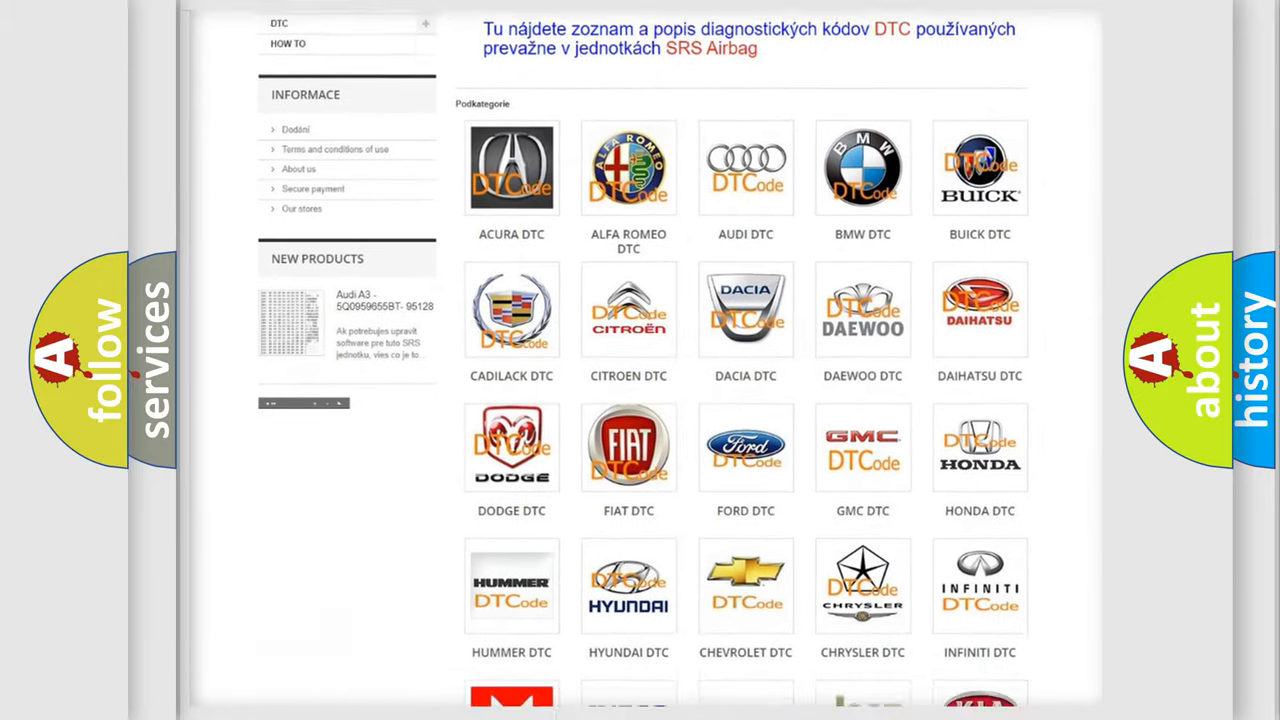
scroll(down, 3)
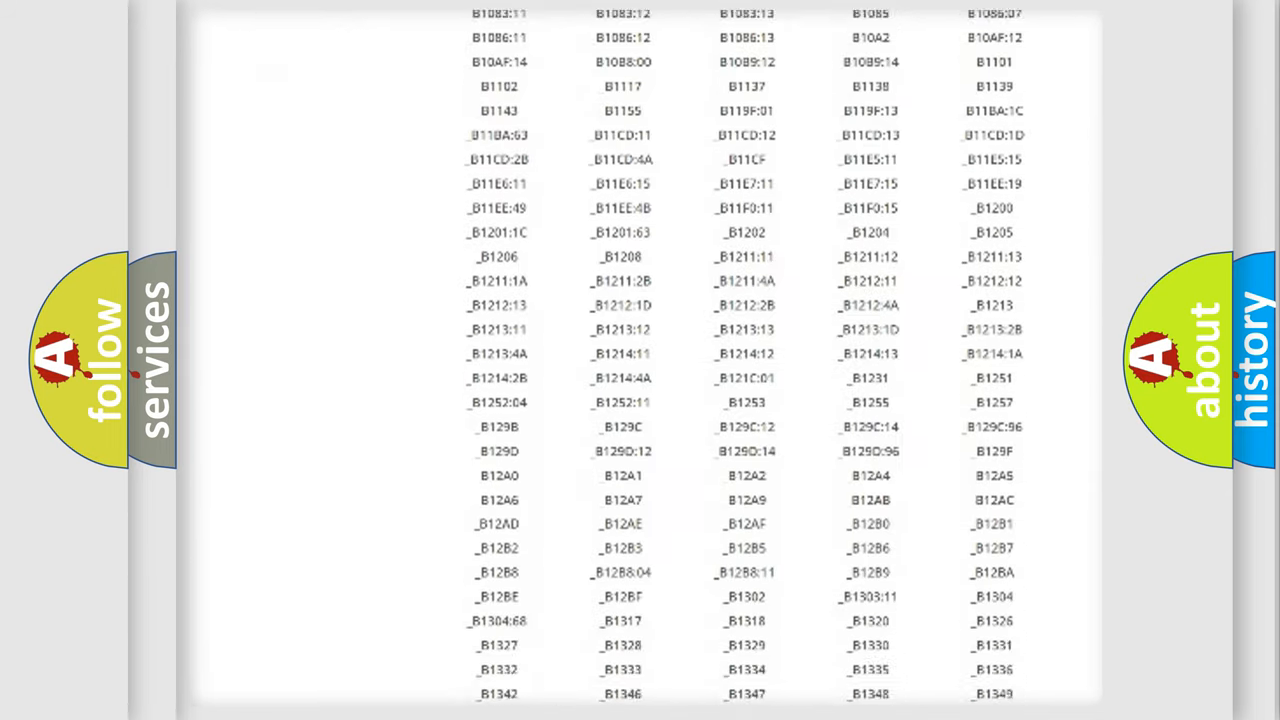
scroll(down, 3)
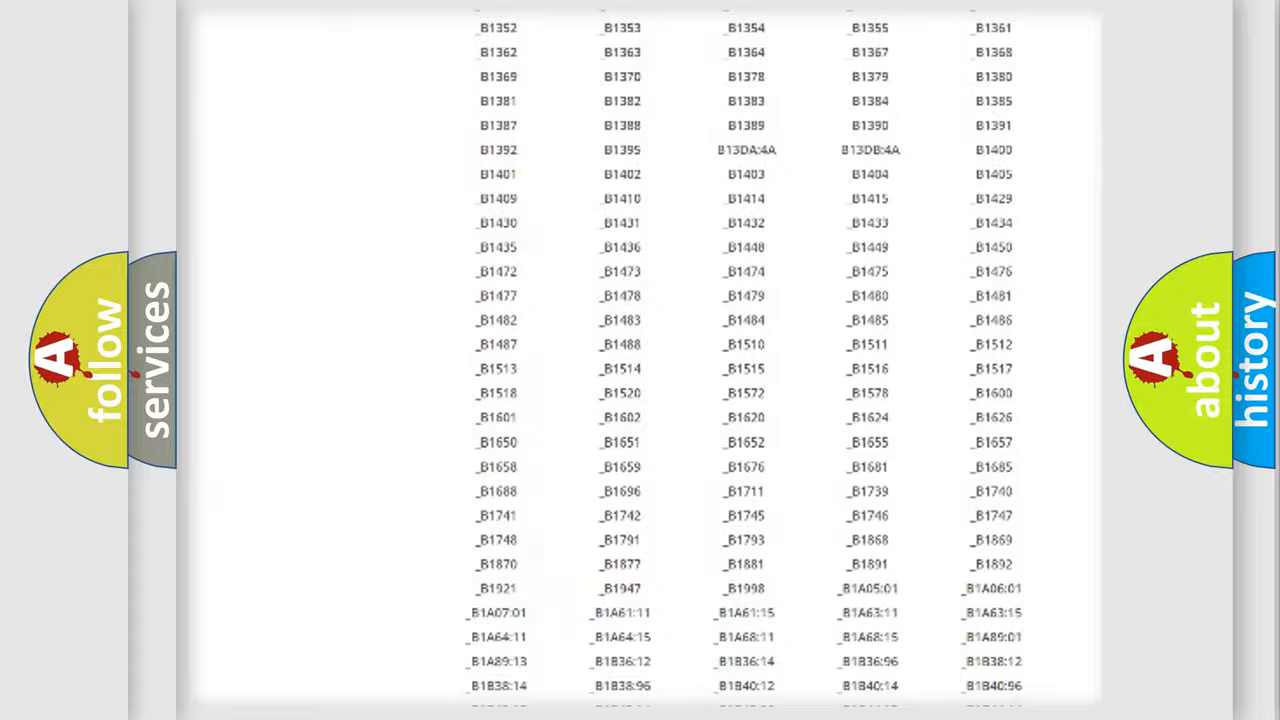
scroll(up, 3)
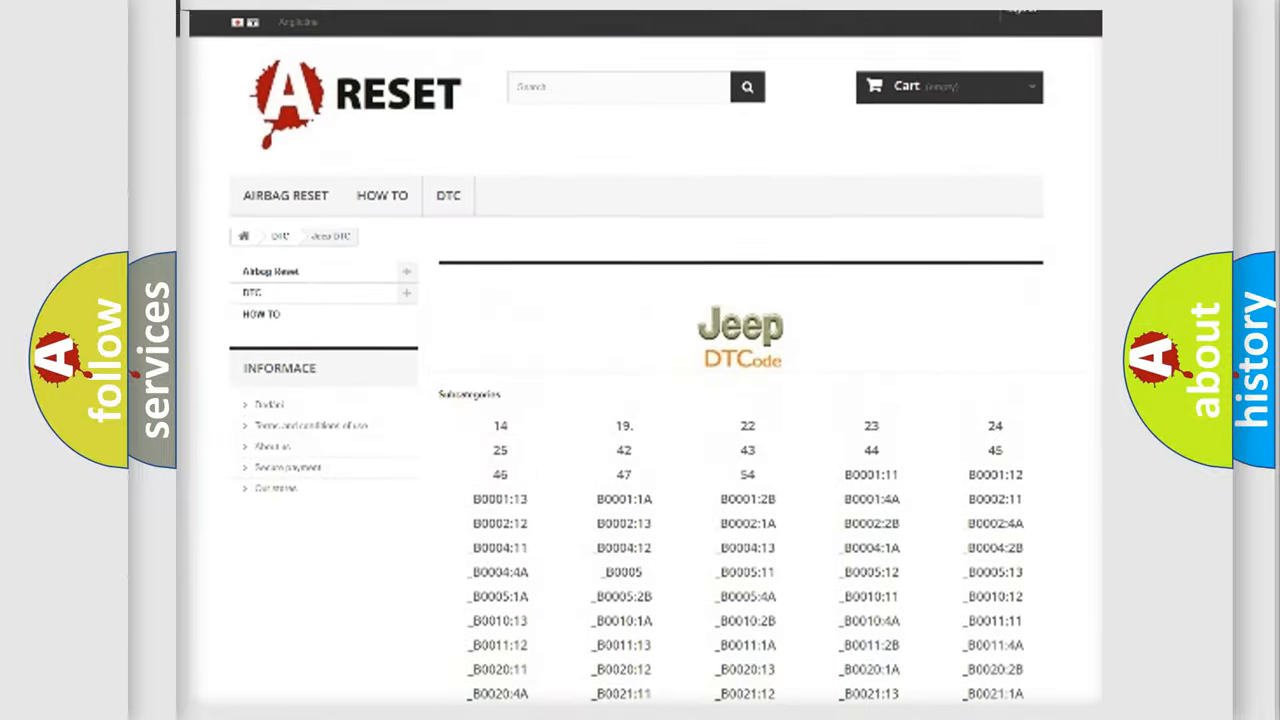